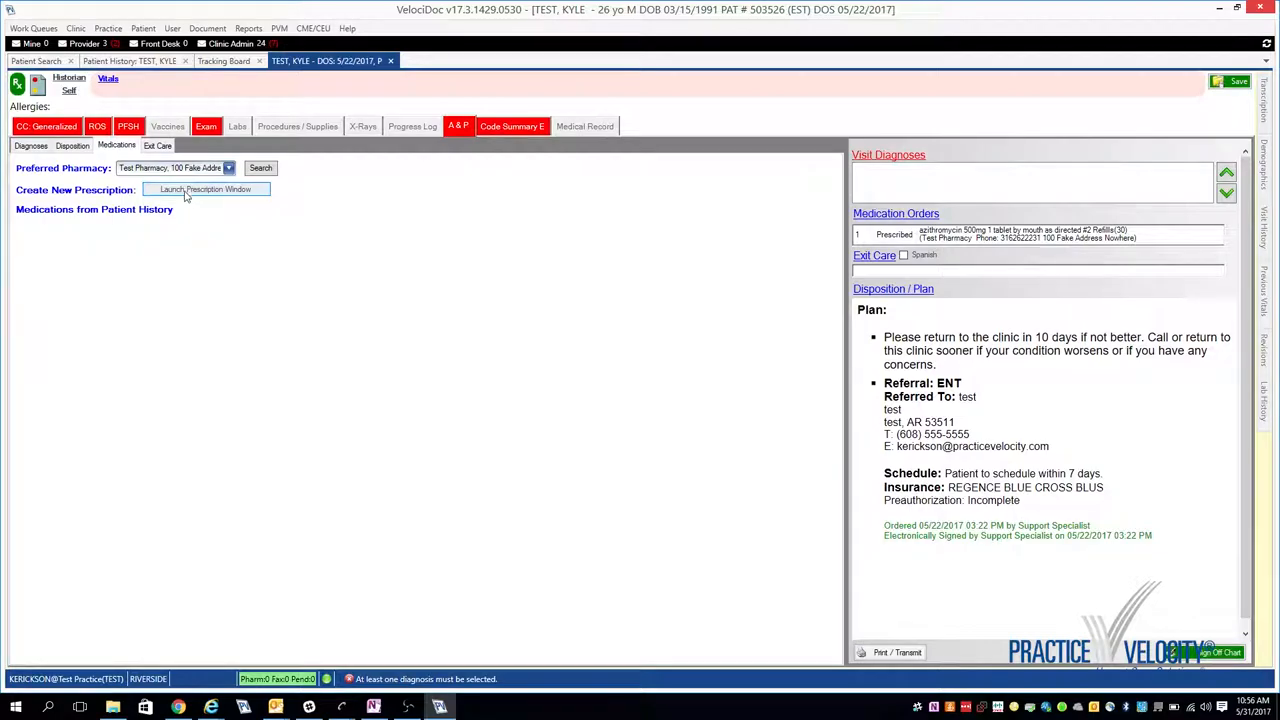
# Launch the prescription window for Kyle Test's visit, listing the azithromycin 500 mg prescription
pyautogui.click(206, 189)
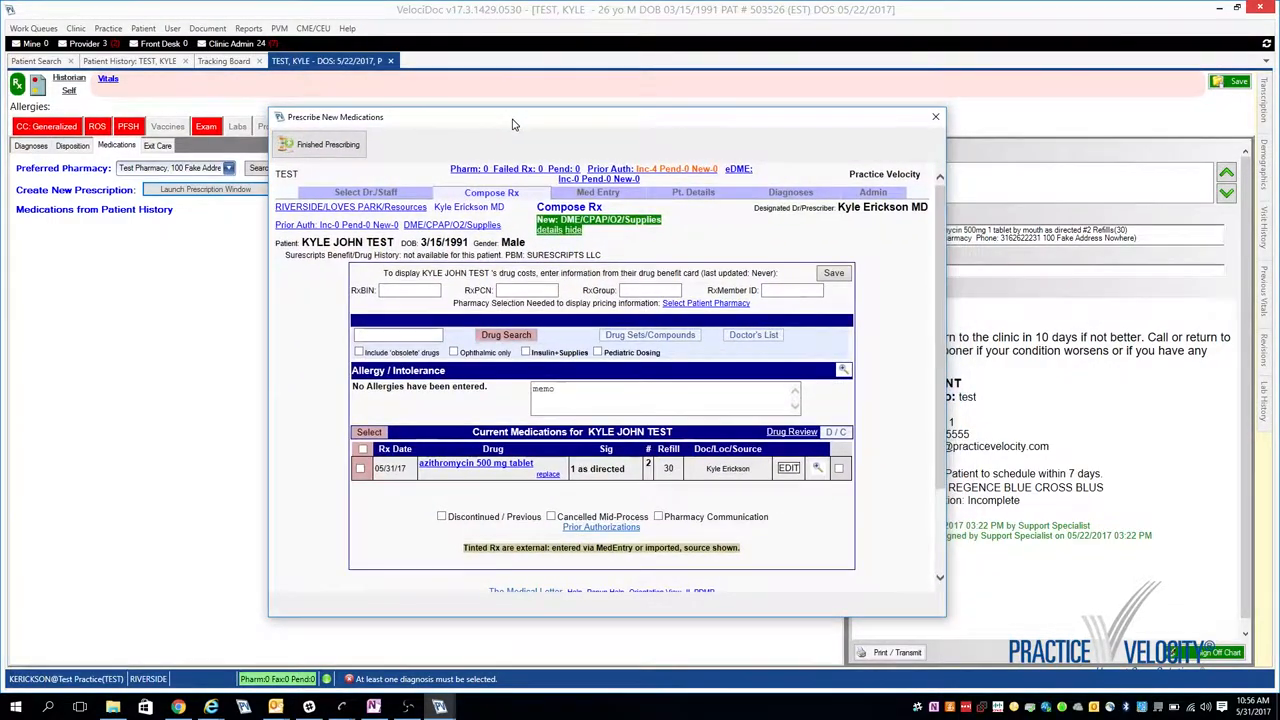
# Reposition the prescribing window and reveal the discontinued/previous medications section
pyautogui.moveTo(515, 124); pyautogui.dragTo(495, 108)
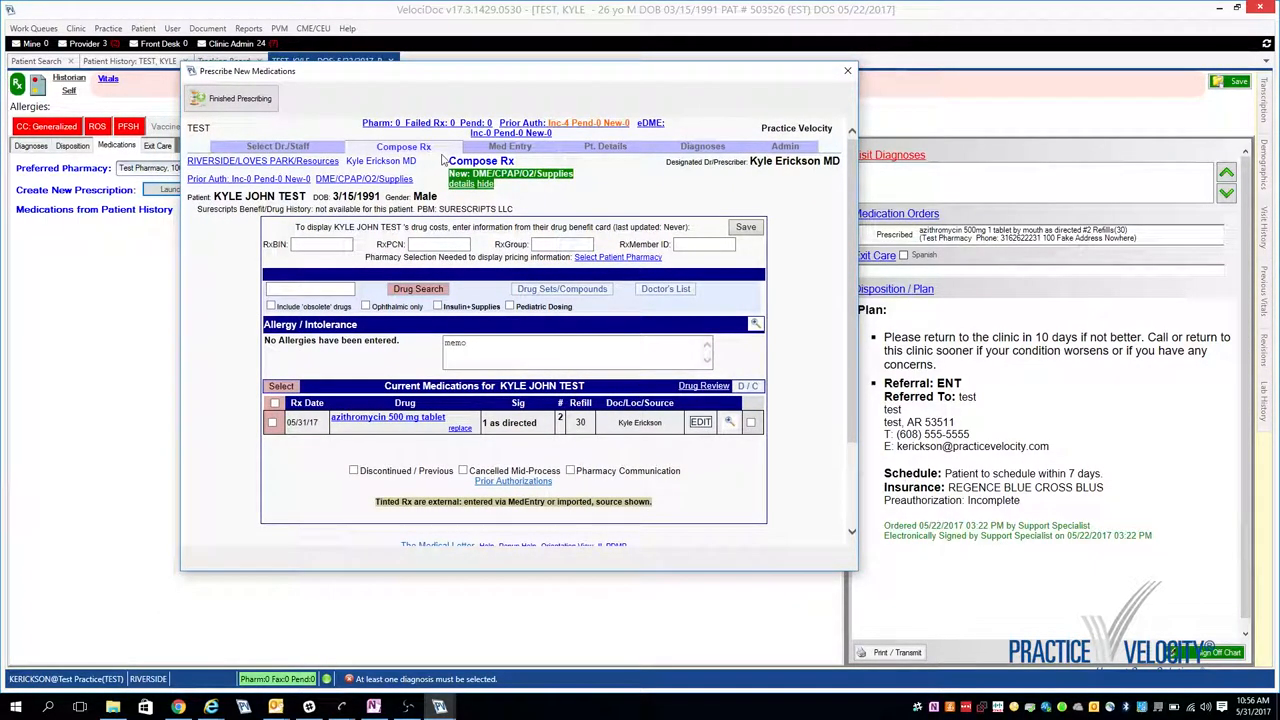
pyautogui.moveTo(413, 175)
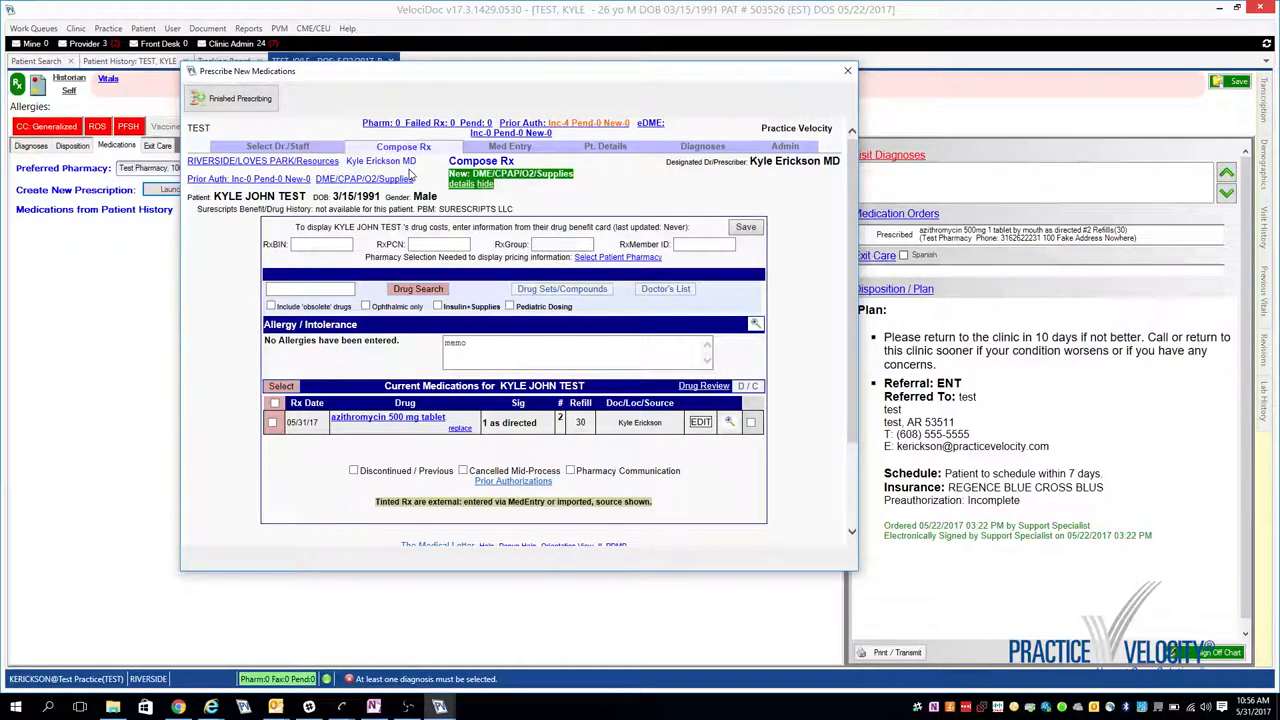
pyautogui.moveTo(365, 385)
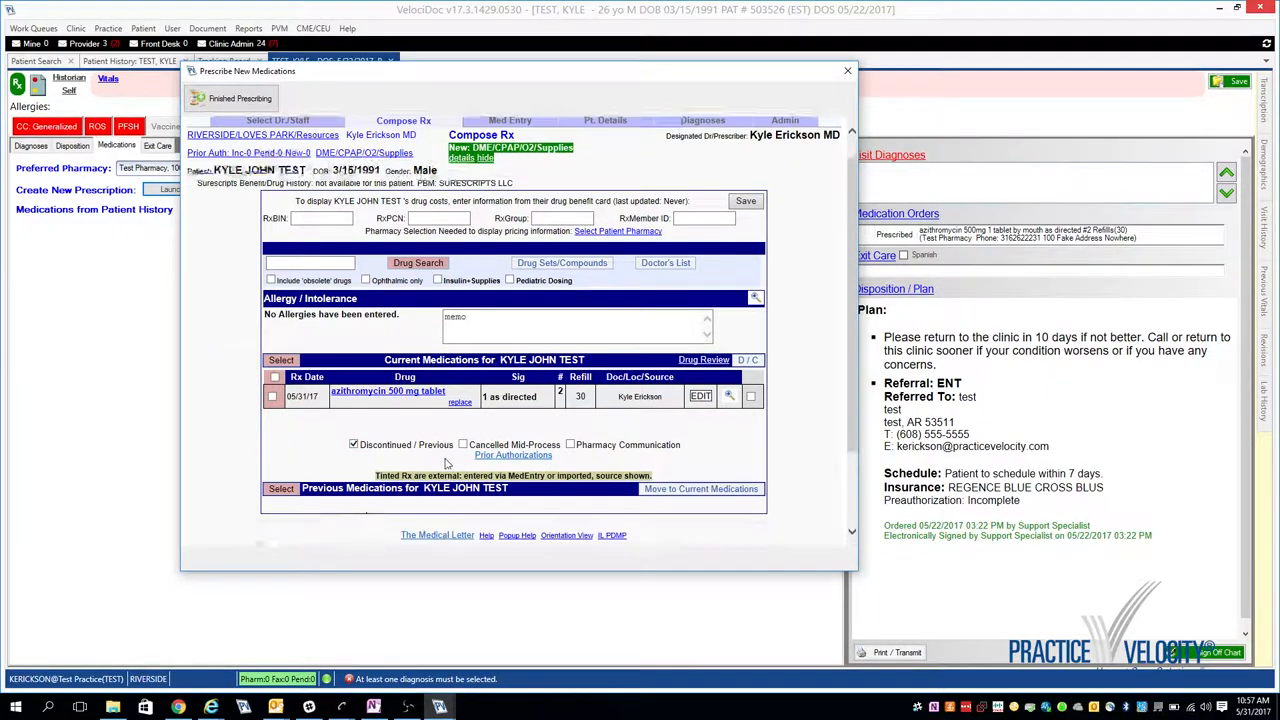
pyautogui.scroll(-3)
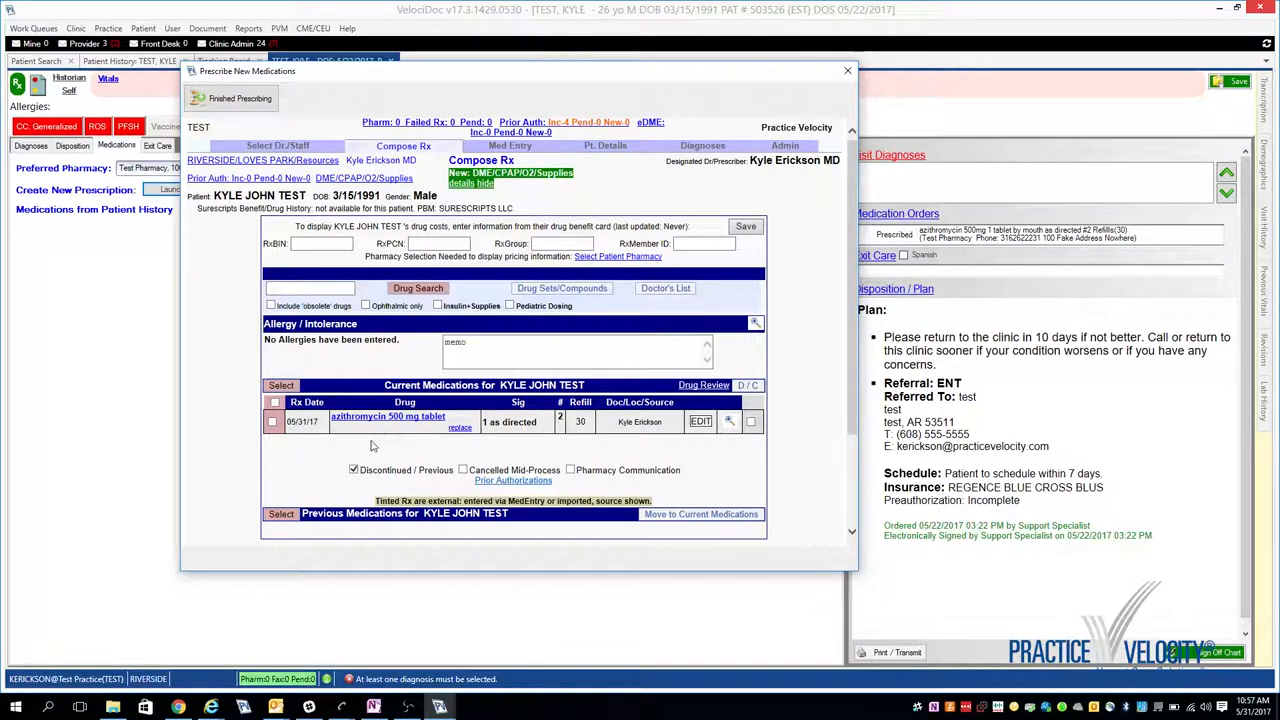
pyautogui.moveTo(340, 407)
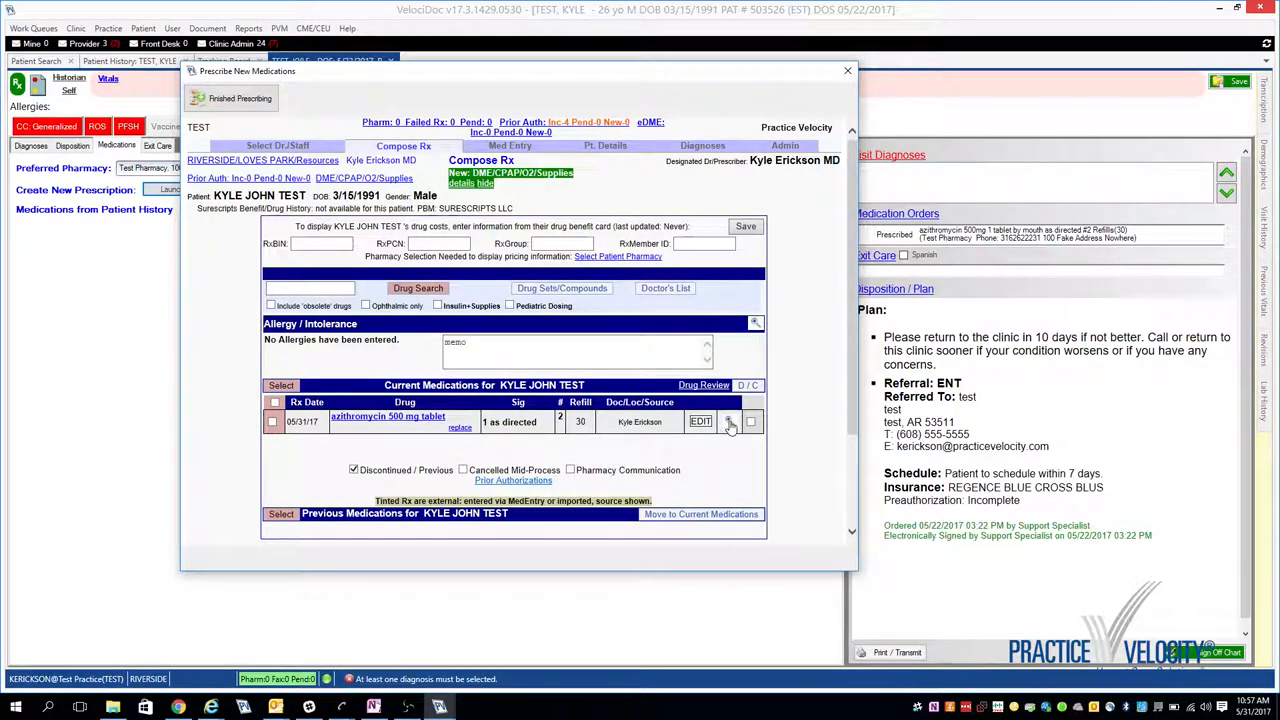
# Show the azithromycin prescription's full record down to its Print / Transmission Log
pyautogui.click(701, 421)
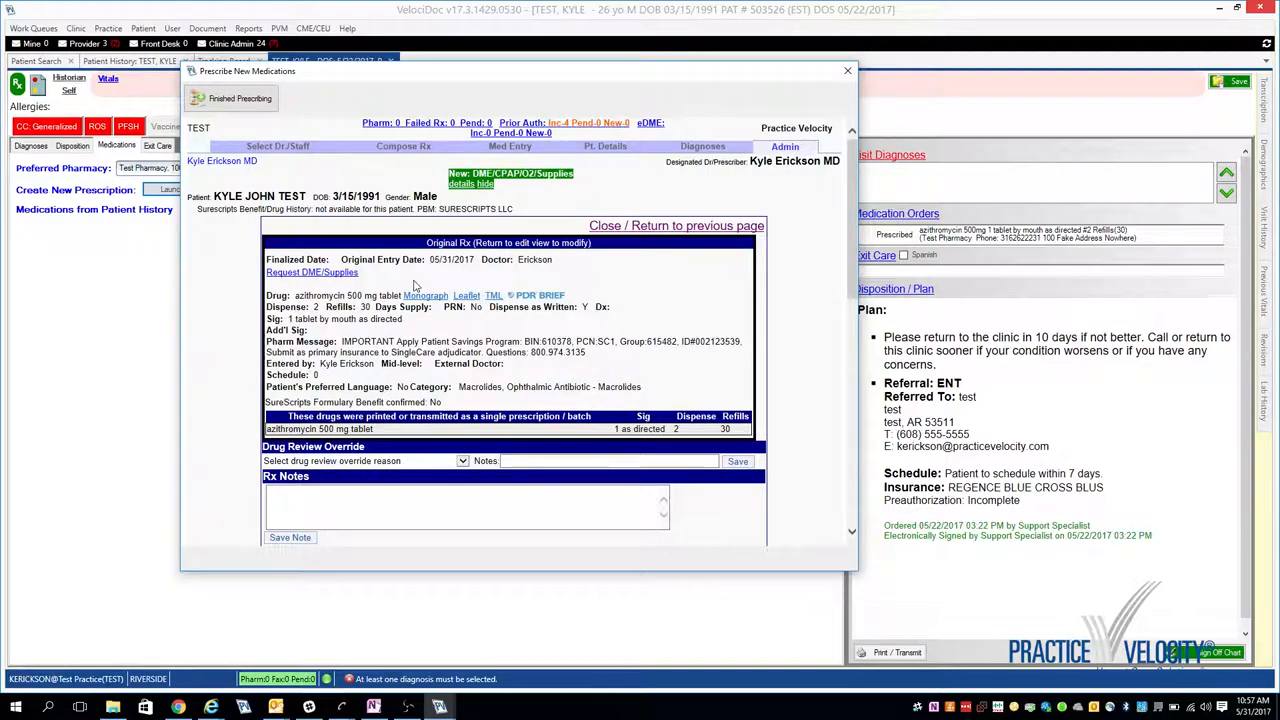
pyautogui.scroll(-3)
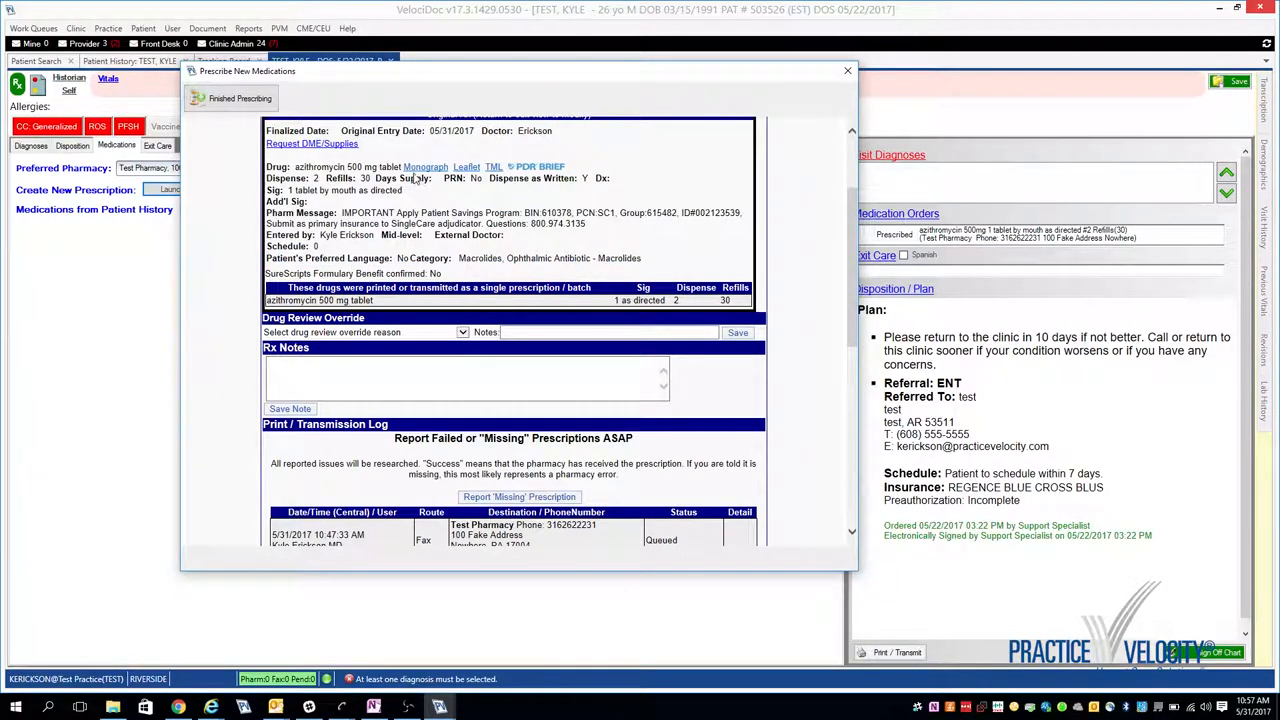
pyautogui.scroll(-3)
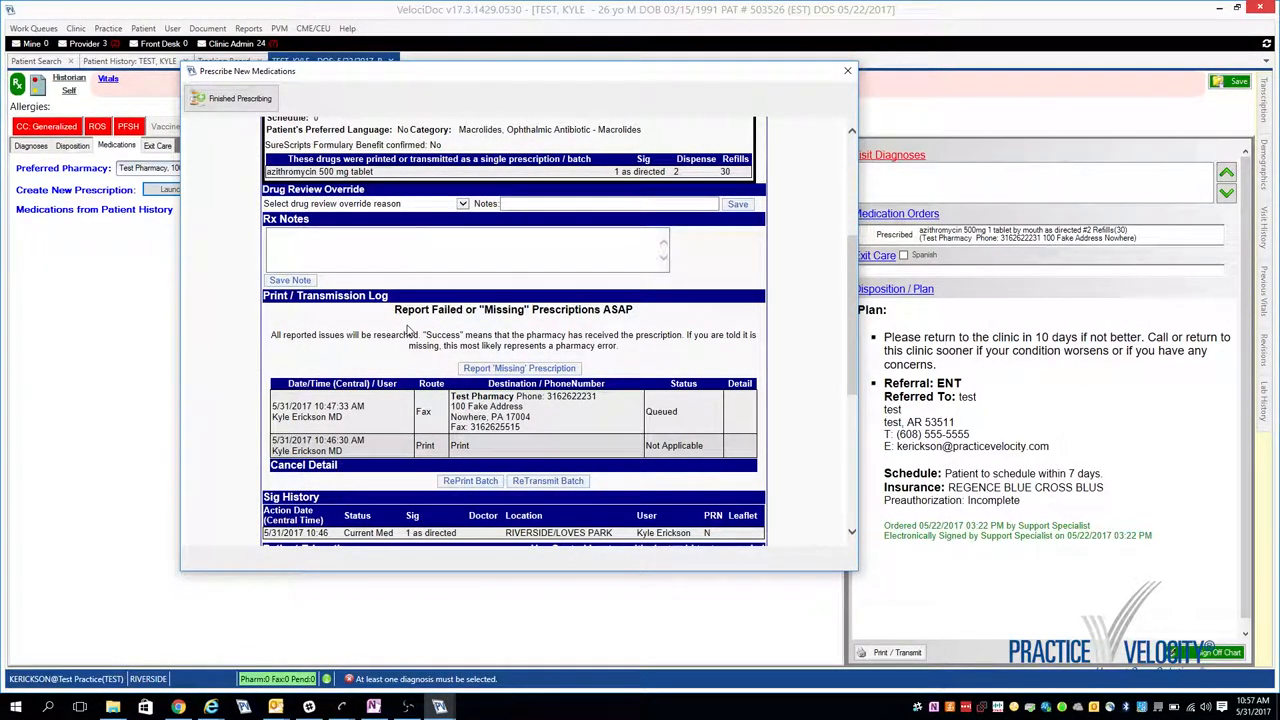
pyautogui.scroll(-3)
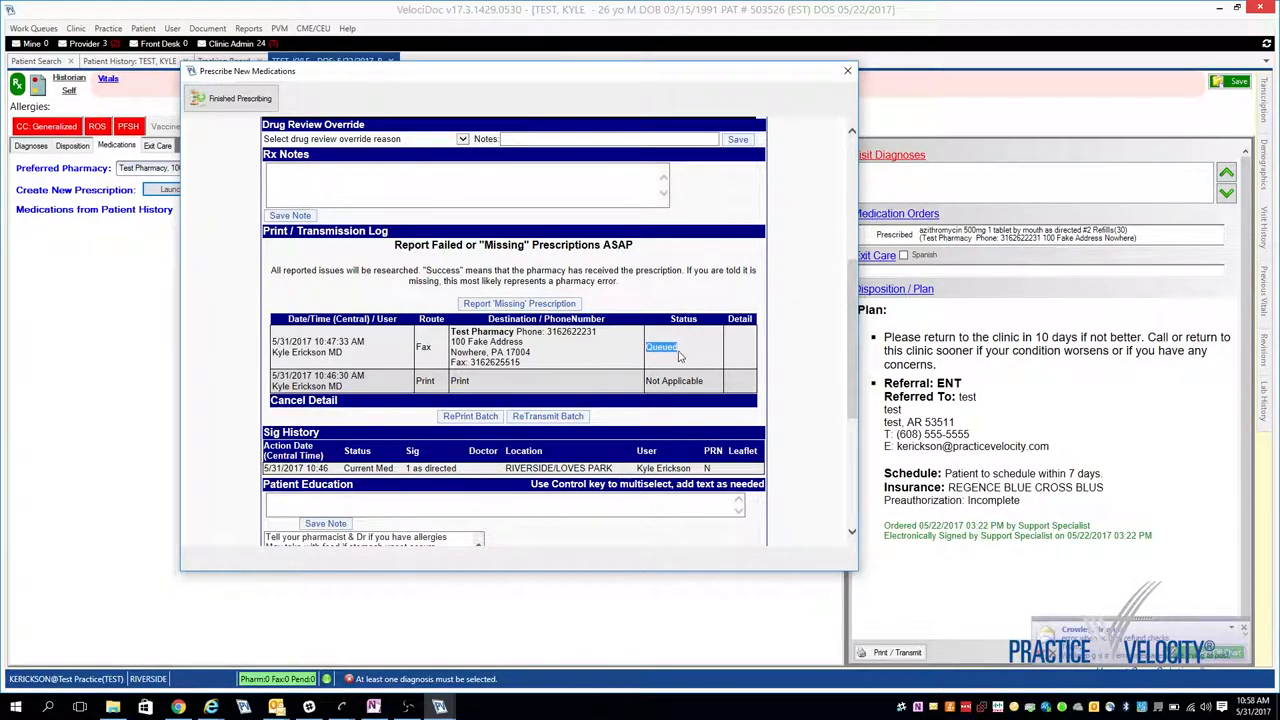
pyautogui.moveTo(665, 335)
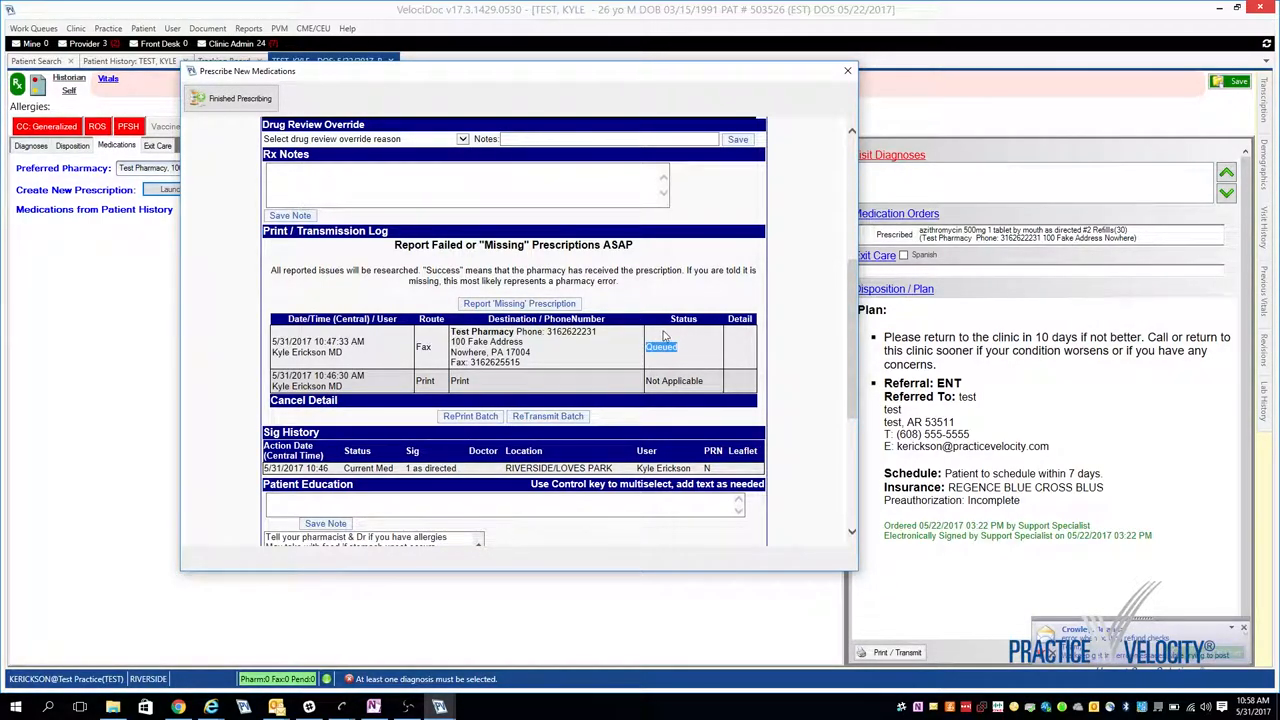
pyautogui.moveTo(650, 330)
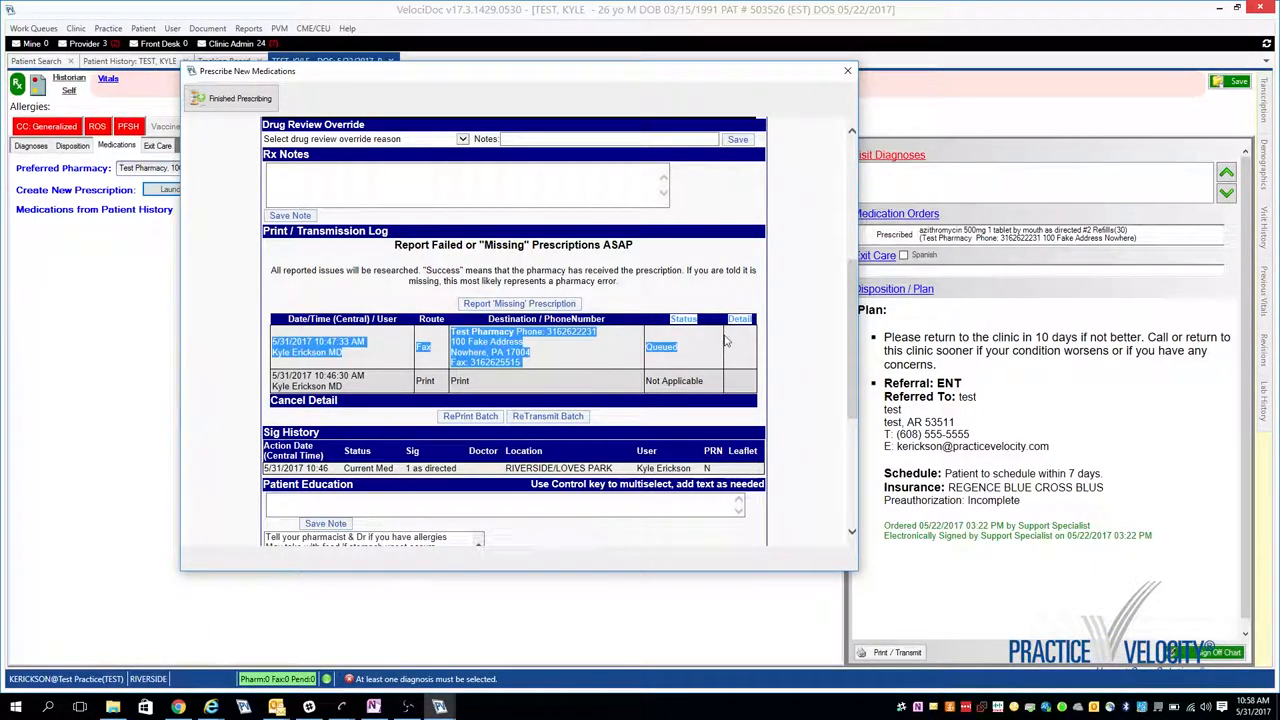
pyautogui.moveTo(710, 362)
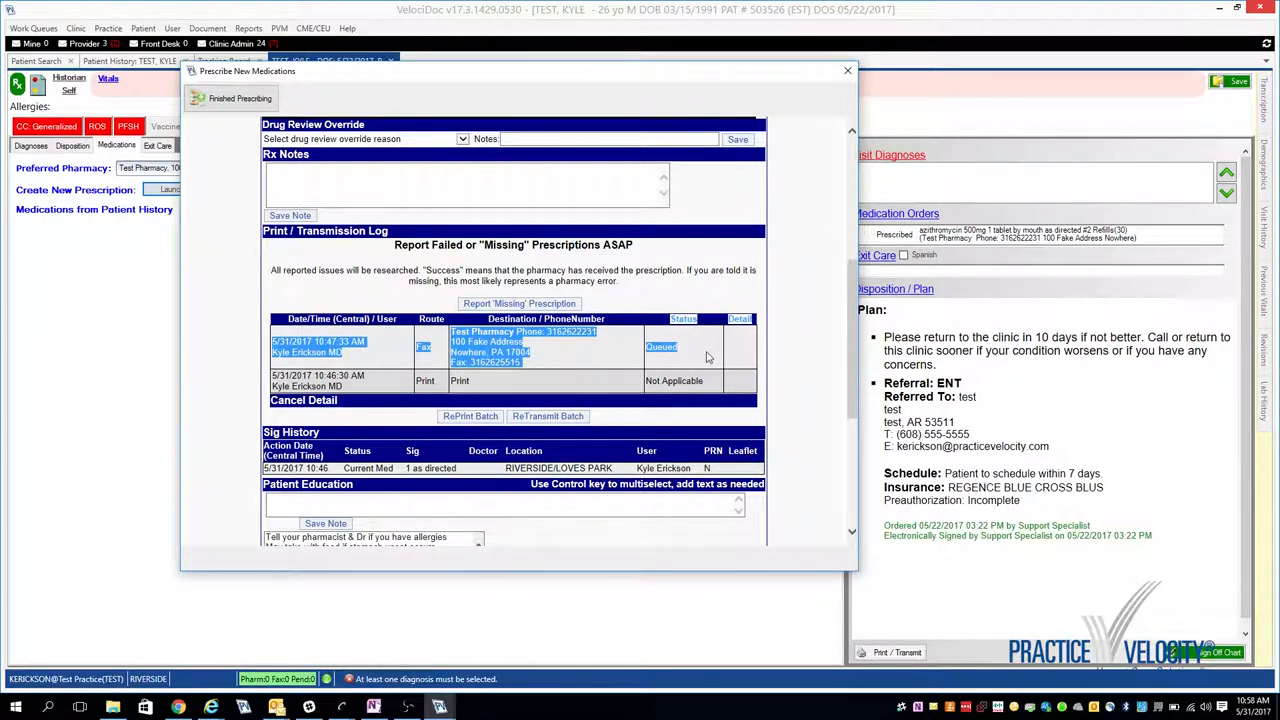
pyautogui.moveTo(398, 290)
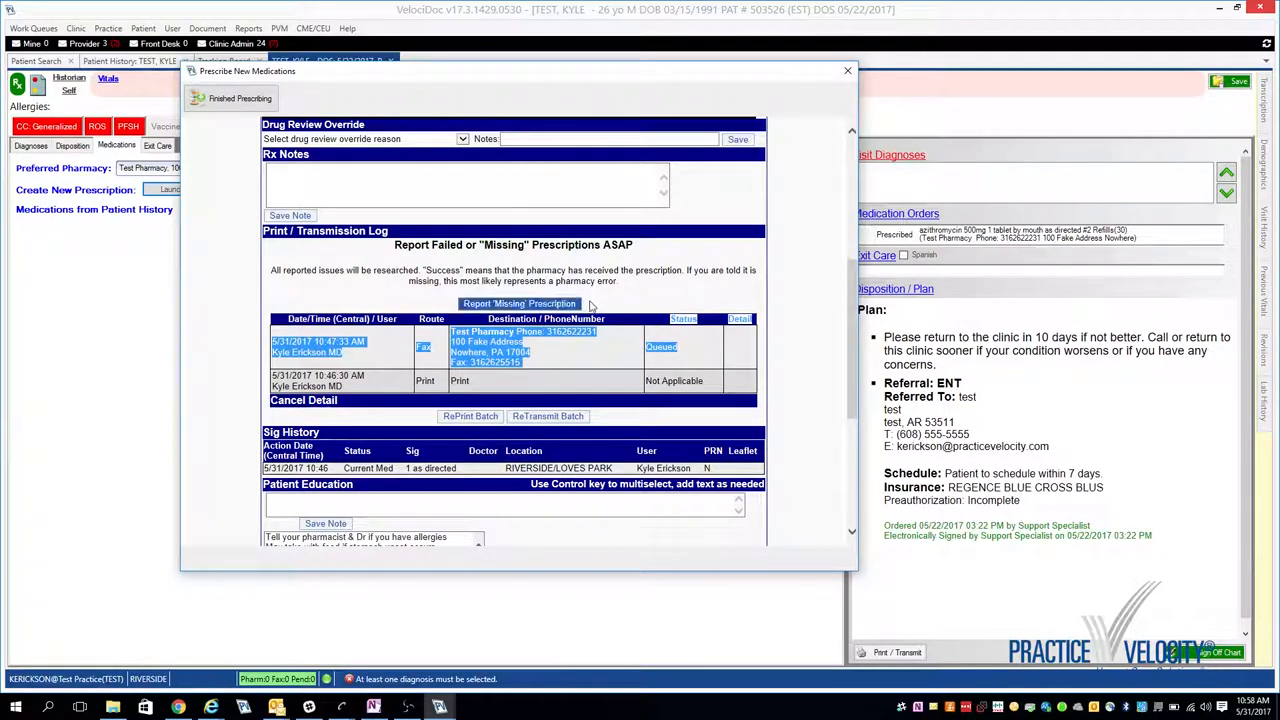
pyautogui.moveTo(630, 297)
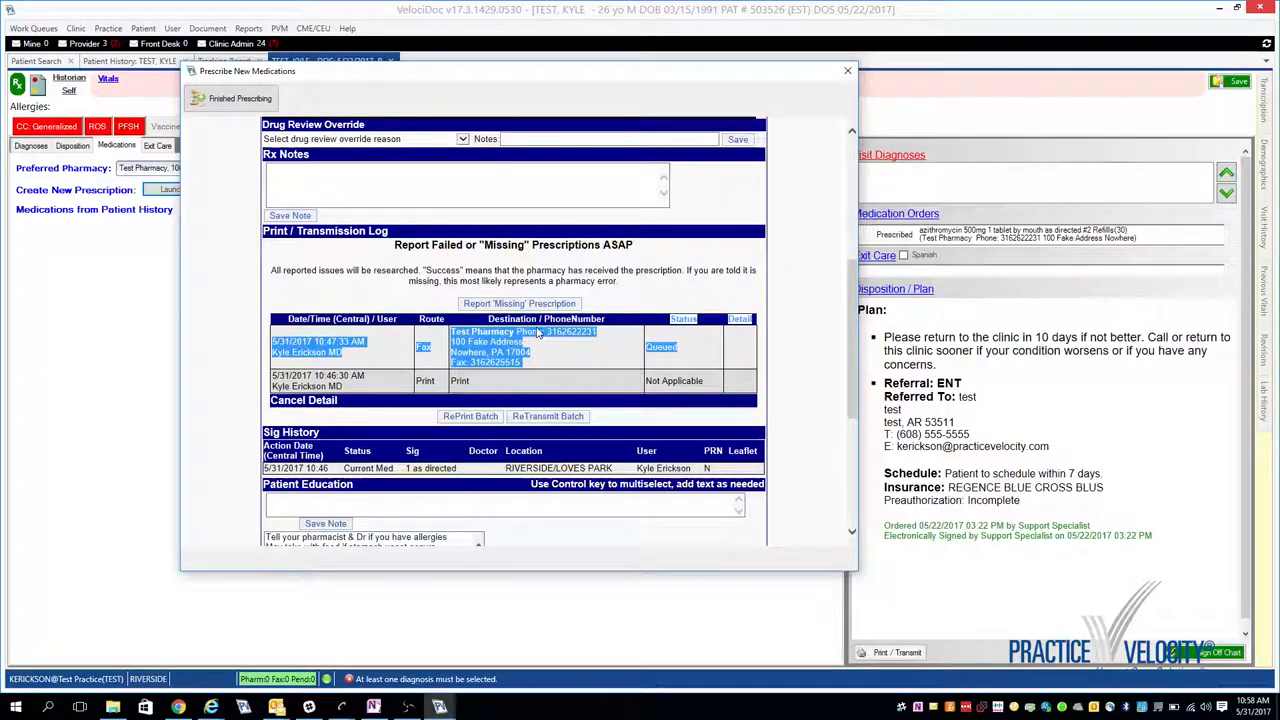
pyautogui.moveTo(518, 363)
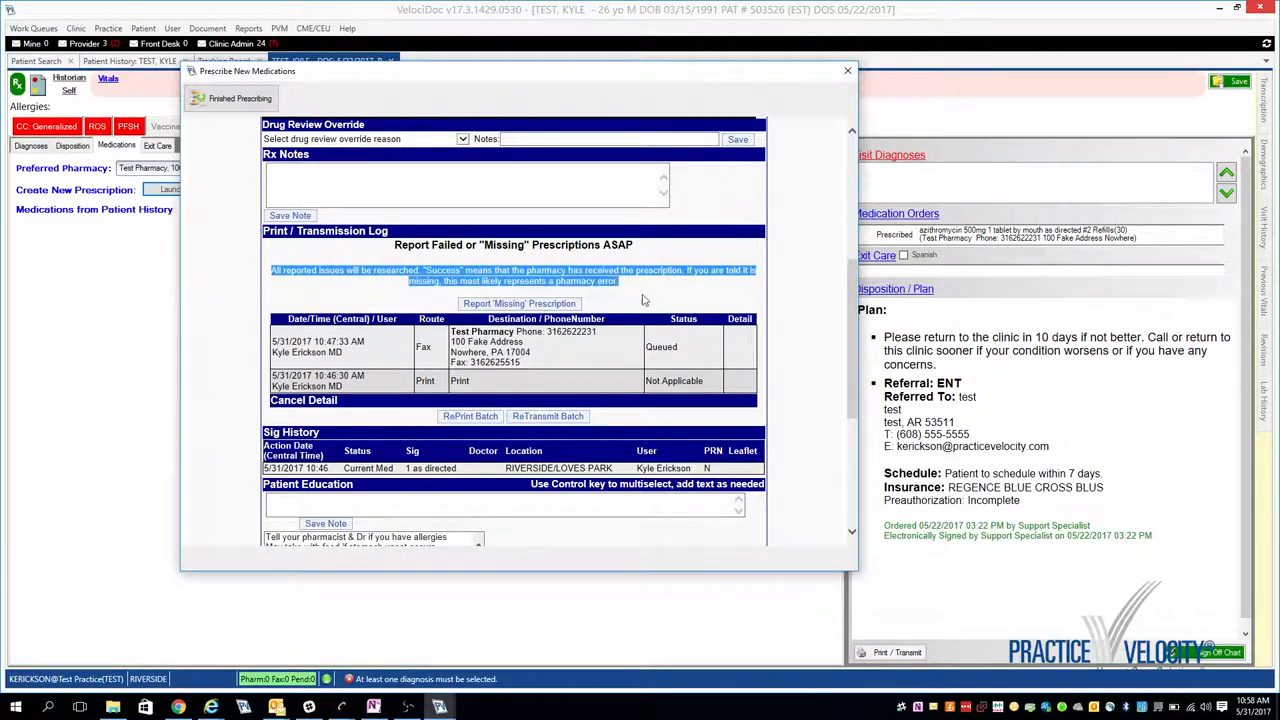
pyautogui.moveTo(669, 300)
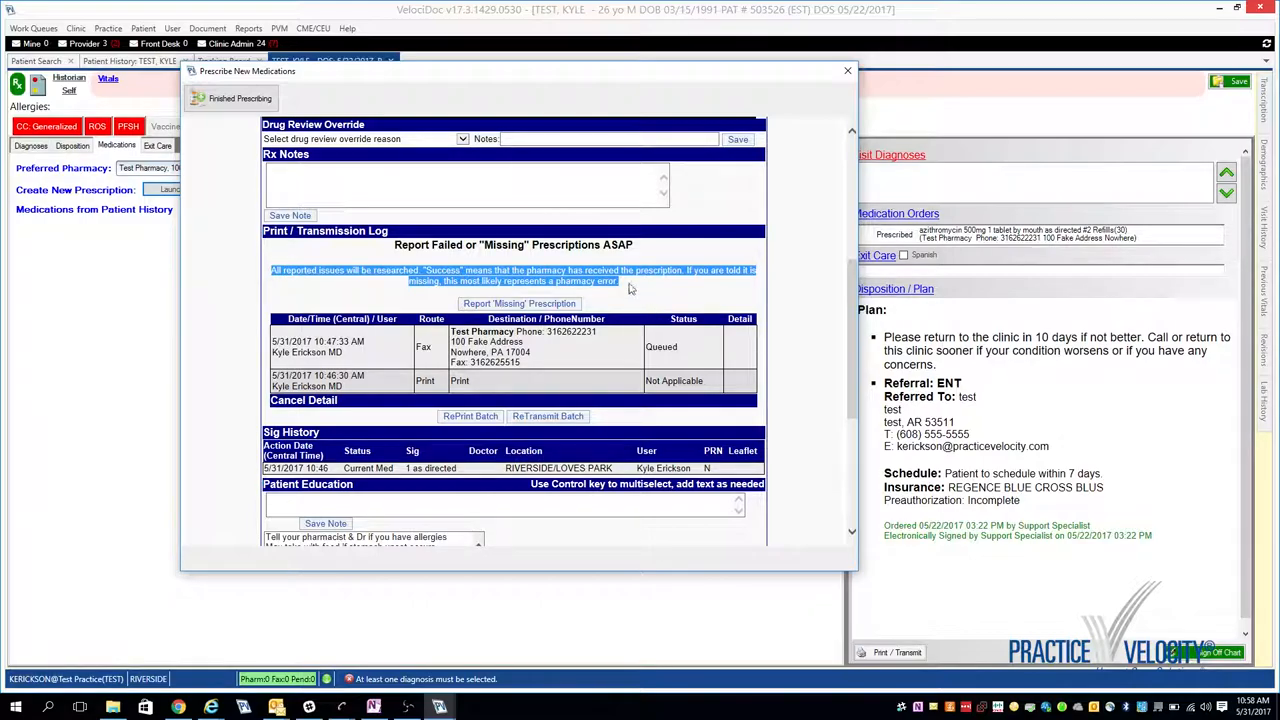
pyautogui.moveTo(643, 290)
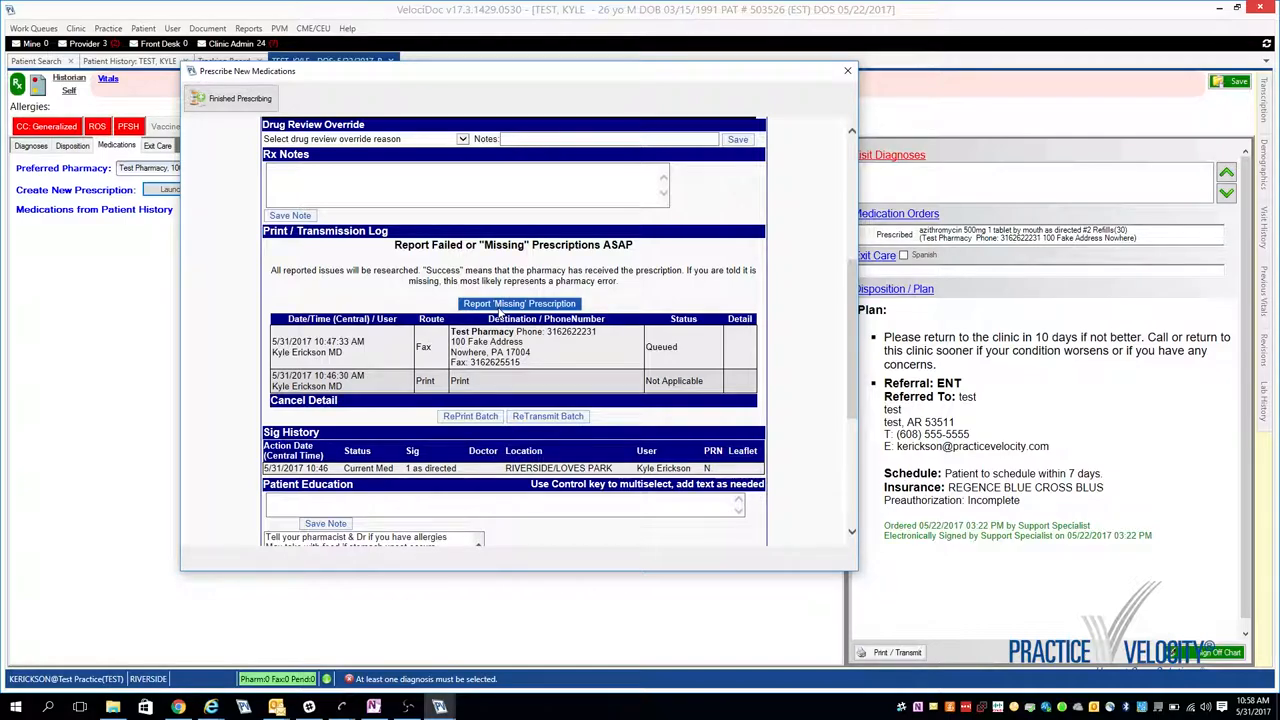
# Start a Missing Prescription Report for the azithromycin prescription from the transmission log
pyautogui.click(519, 303)
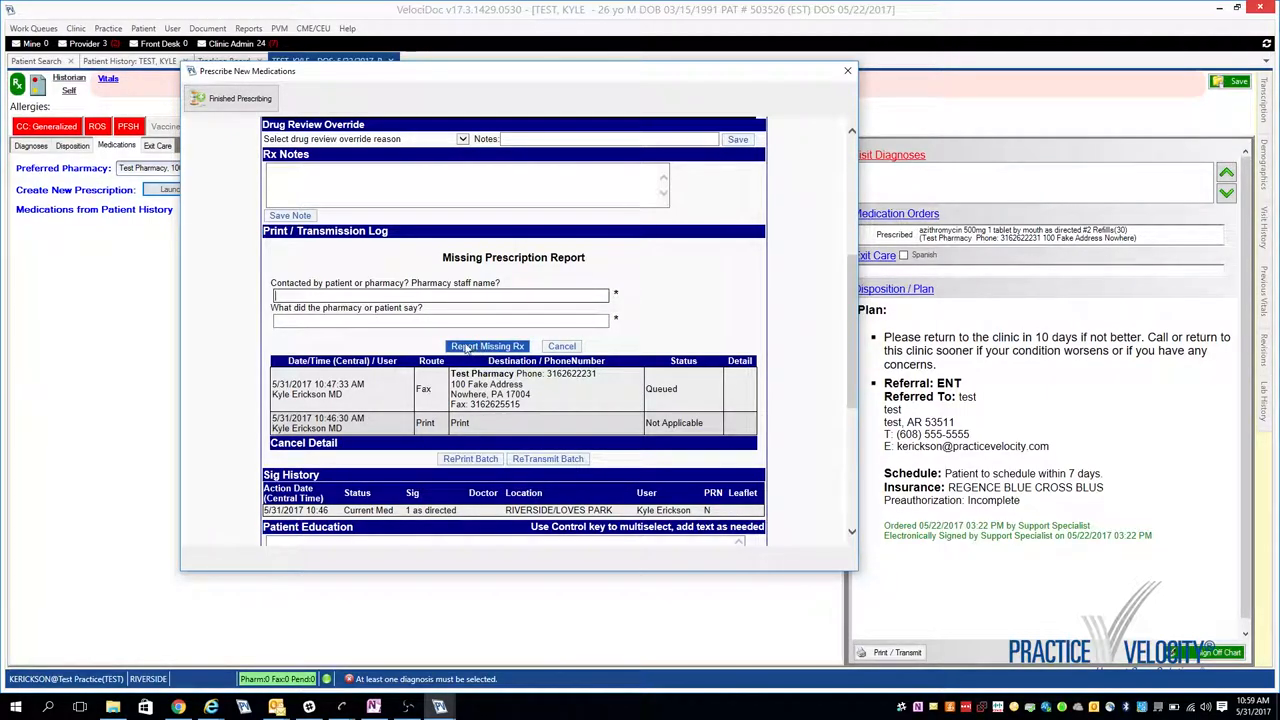
pyautogui.moveTo(487, 345)
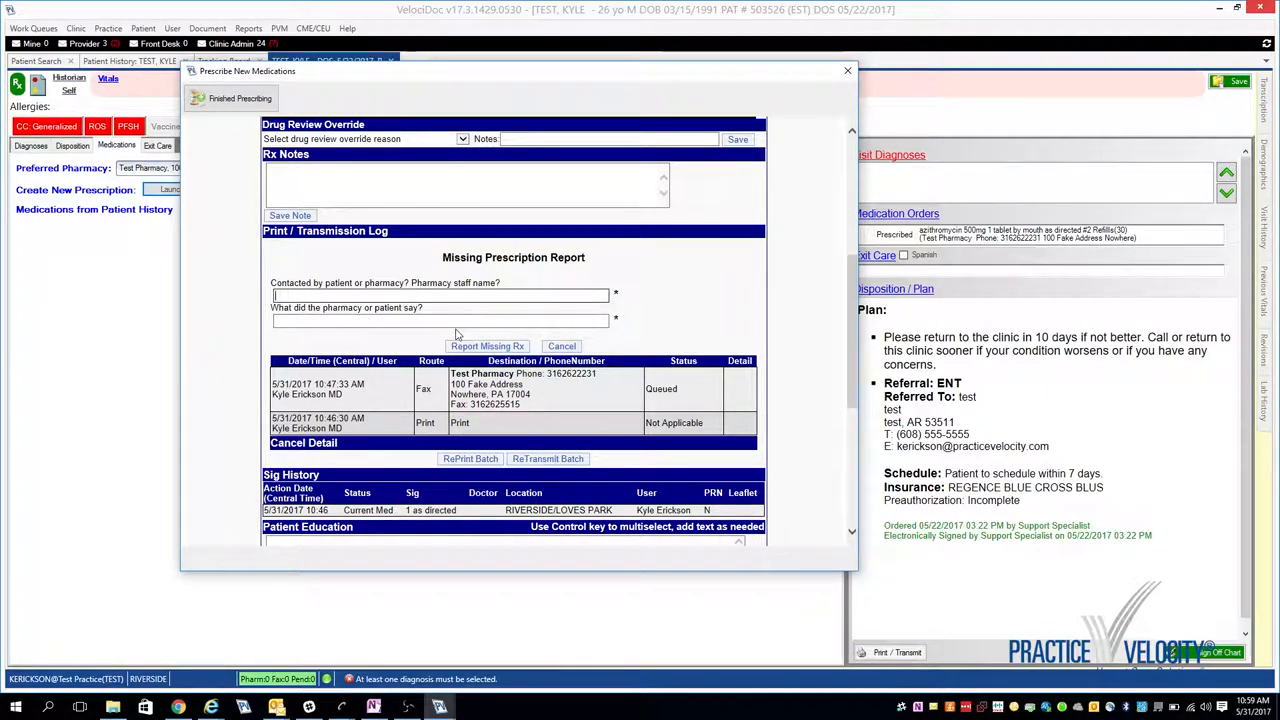